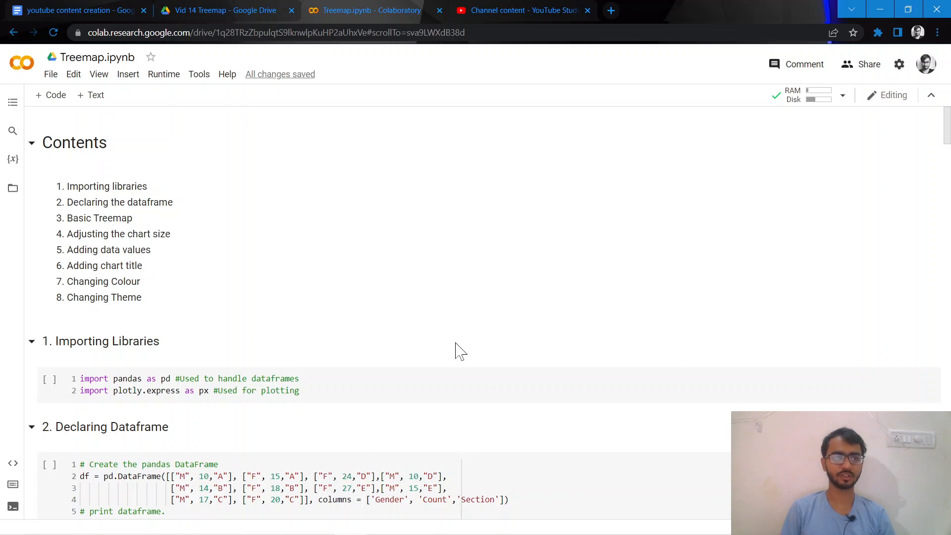
mouse_move(194, 295)
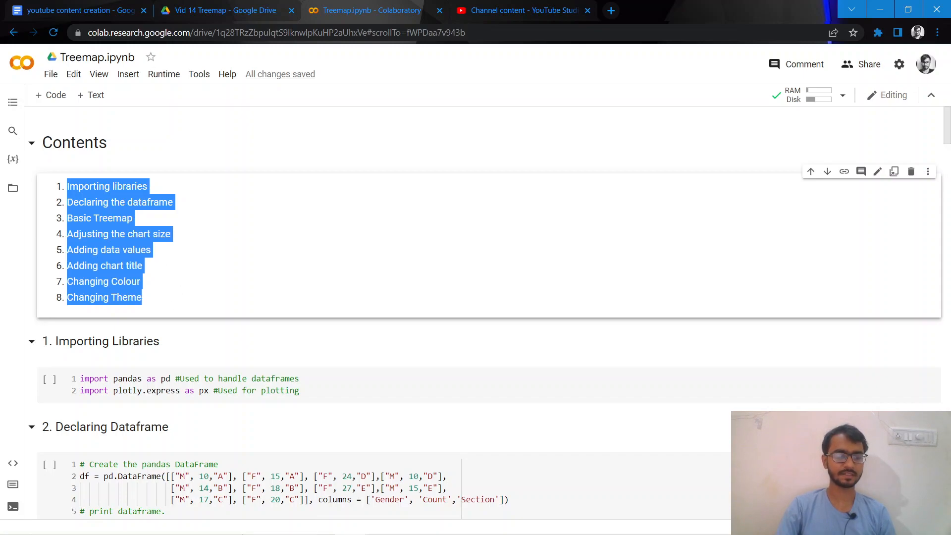
- Run the cell importing pandas and plotly express, then move to the dataframe cell
scroll("down", 3)
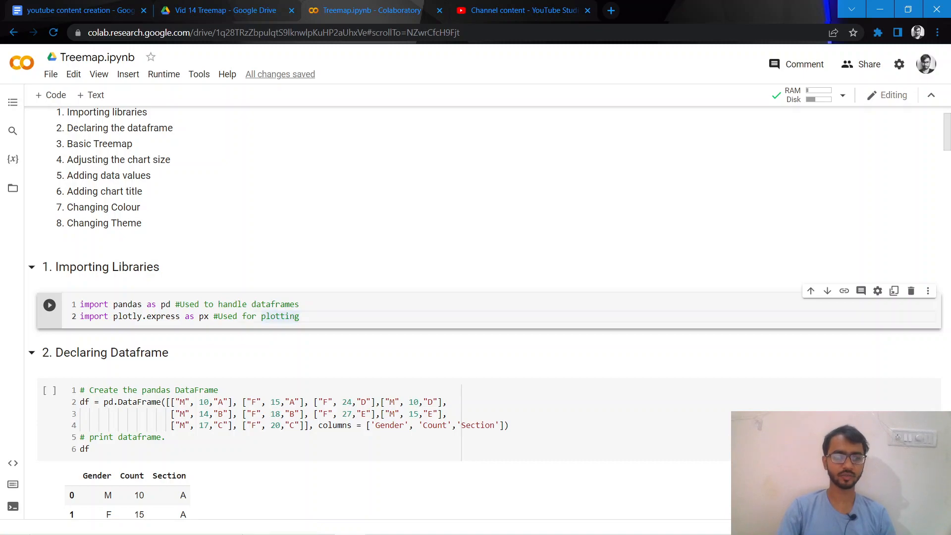
left_click(49, 305)
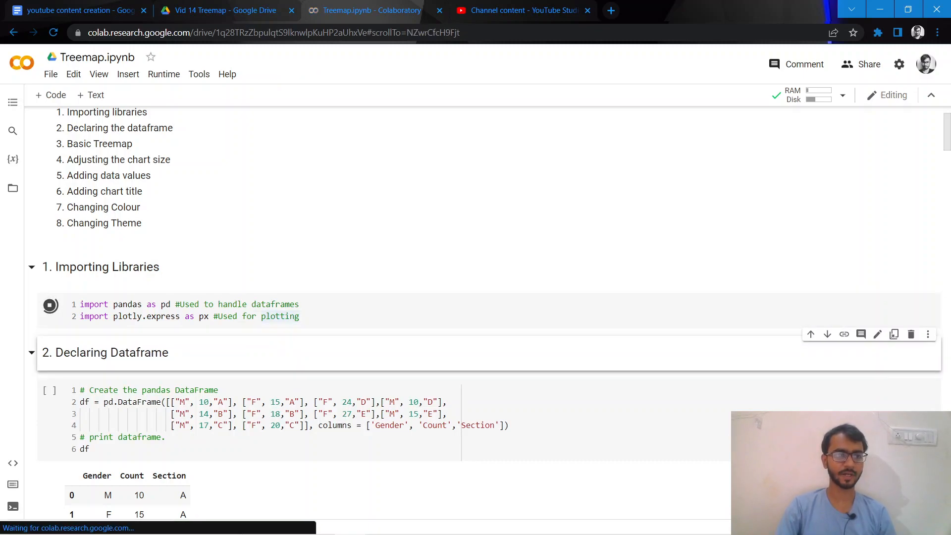
left_click(50, 305)
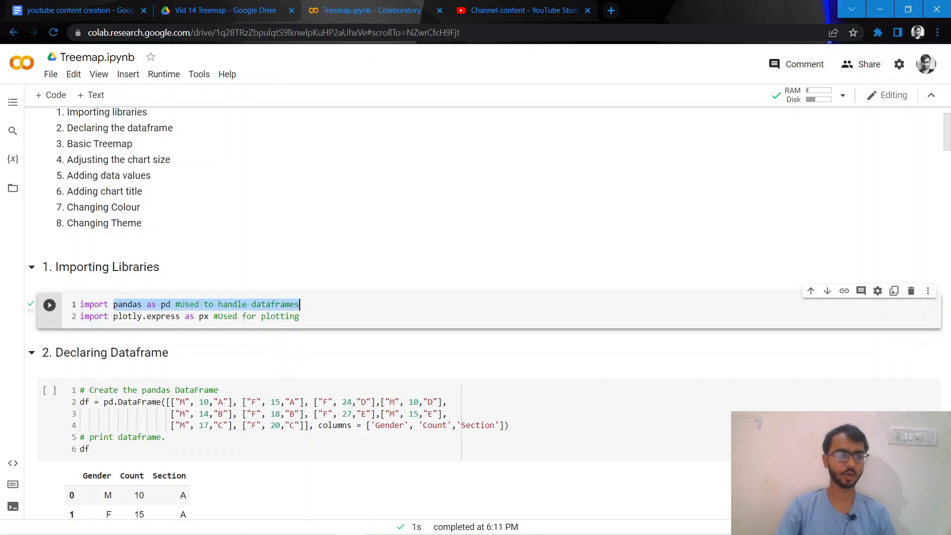
scroll("down", 3)
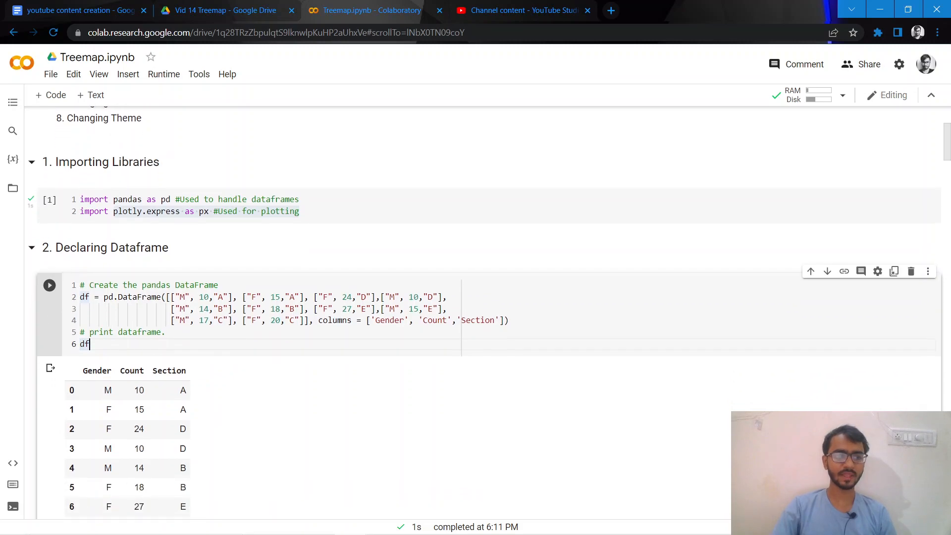
- Rename the dataframe's Count column to Population and rerun the cell
scroll("up", 3)
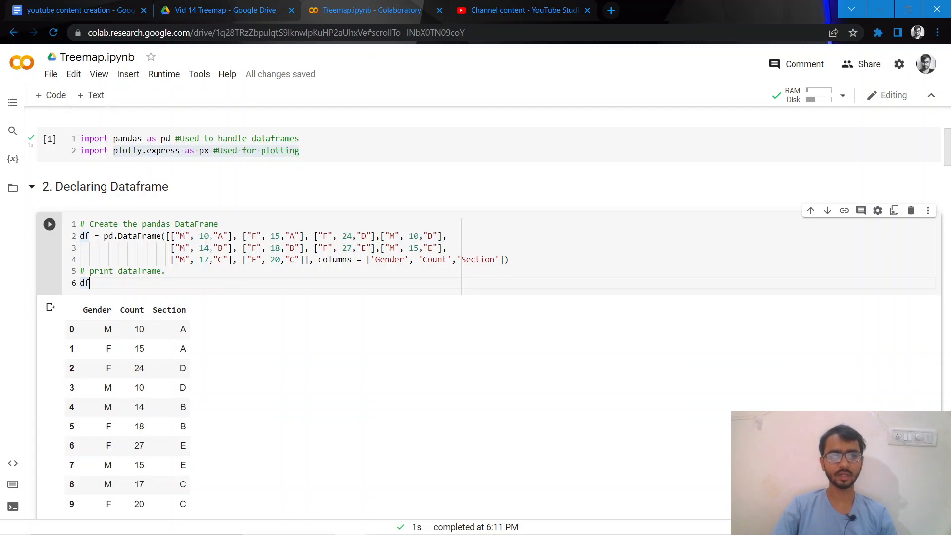
type("Popu")
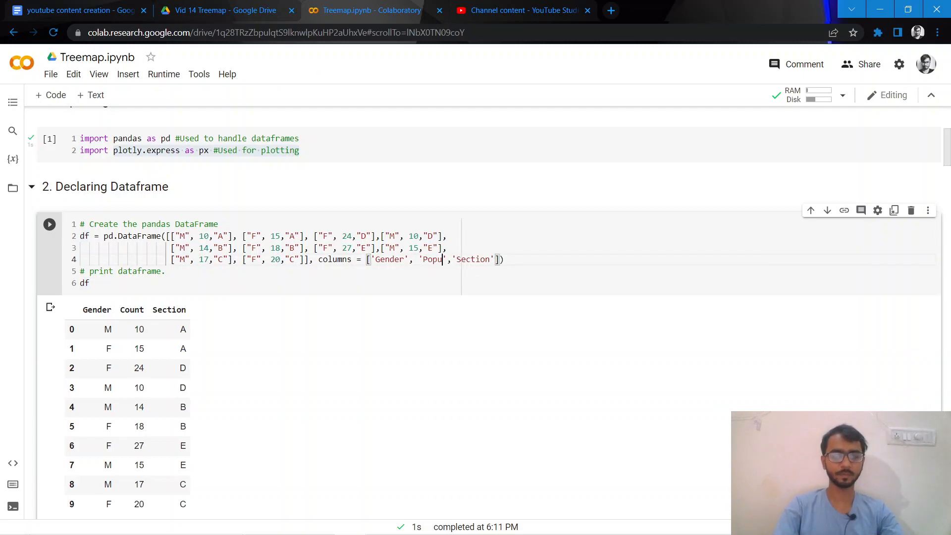
type("lation")
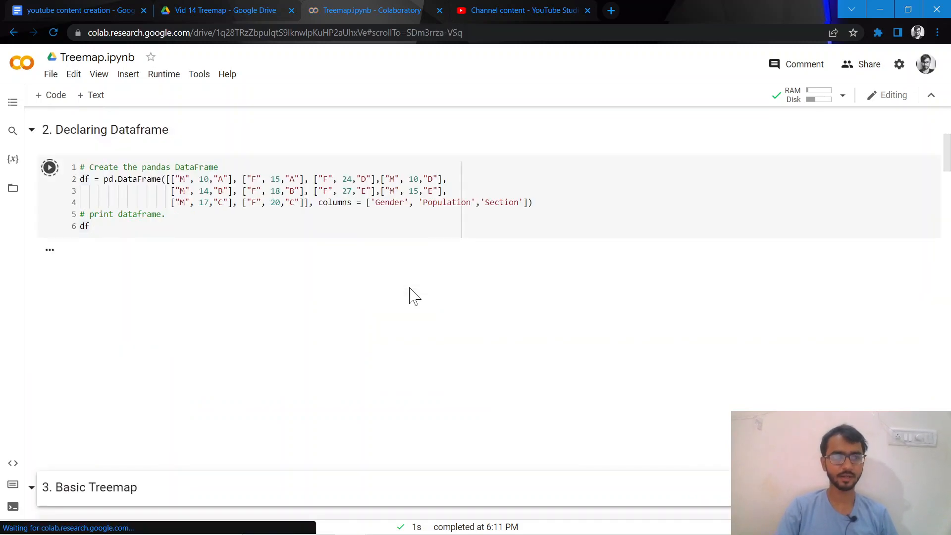
left_click(49, 167)
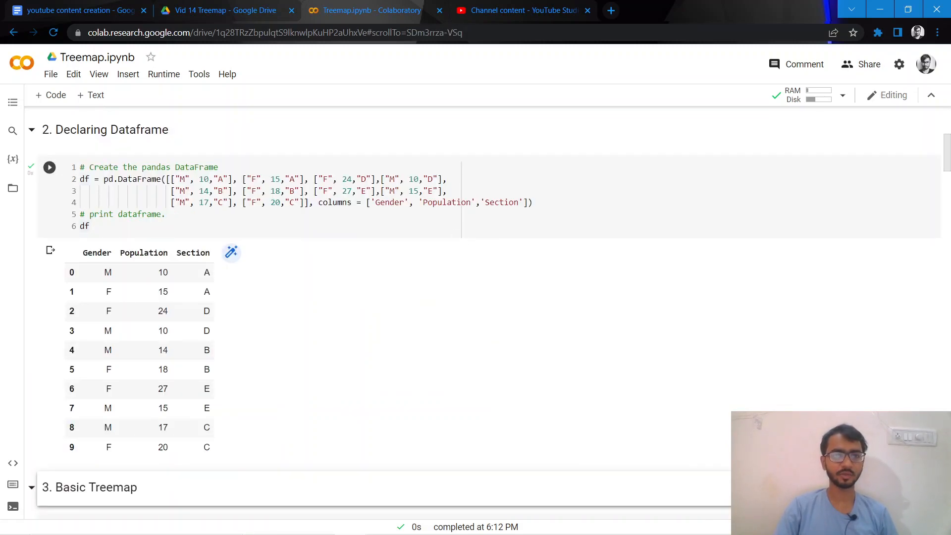
double_click(501, 202)
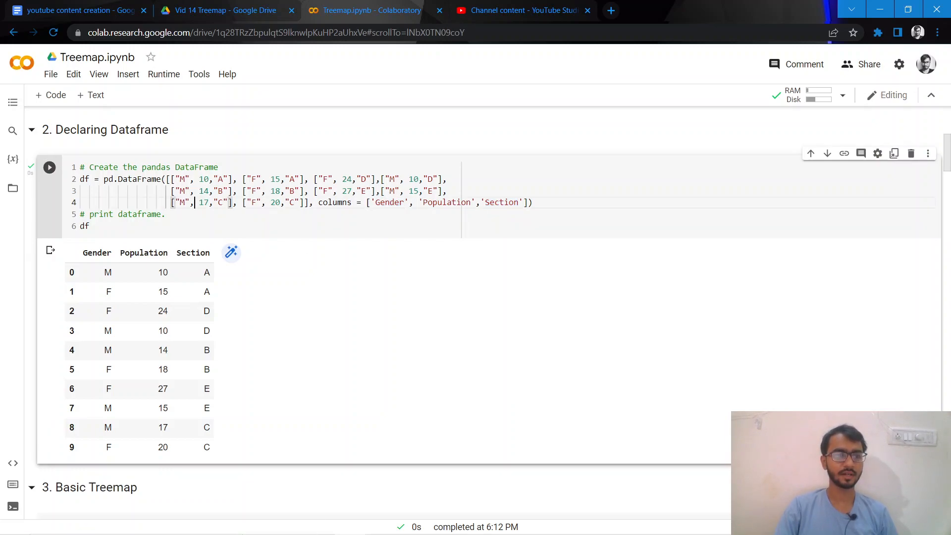
- Set the Basic Treemap values to Population, run it, and zoom into section D
scroll("down", 3)
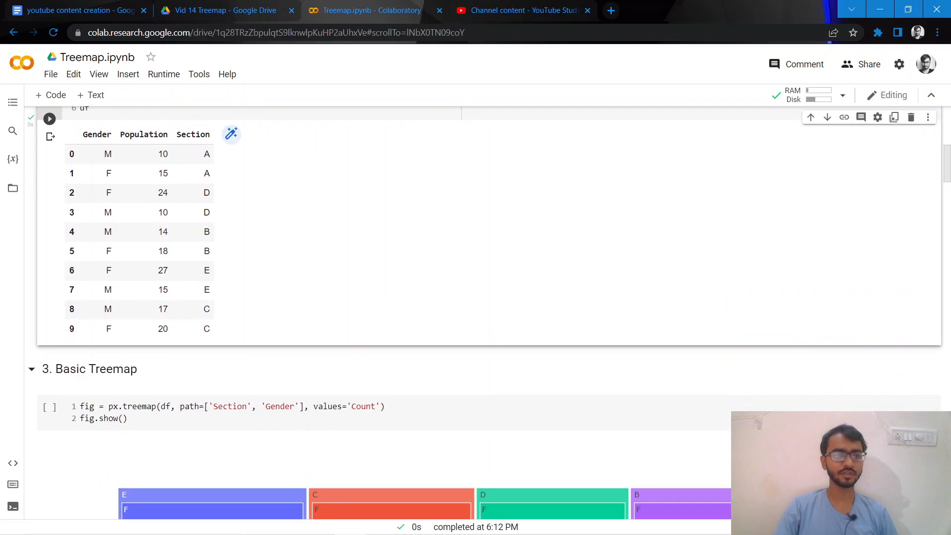
scroll("down", 3)
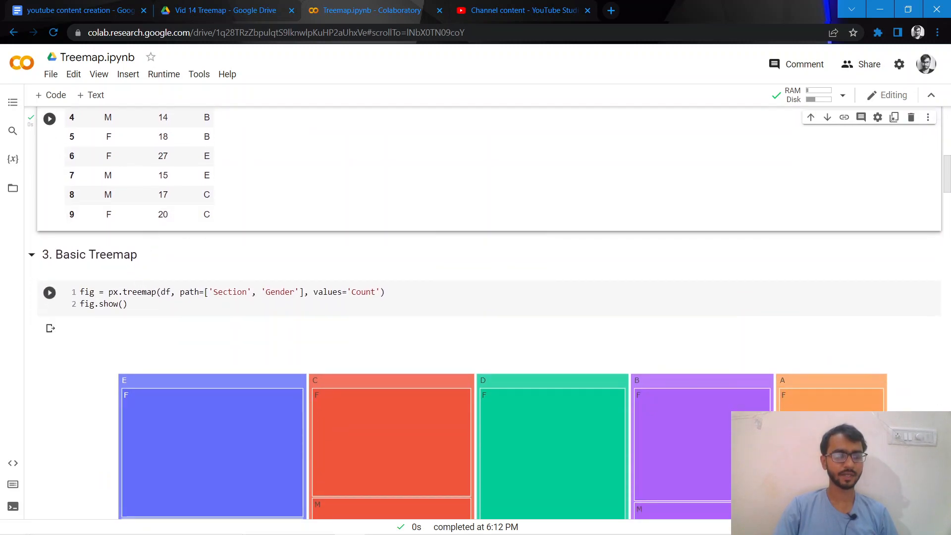
scroll("down", 3)
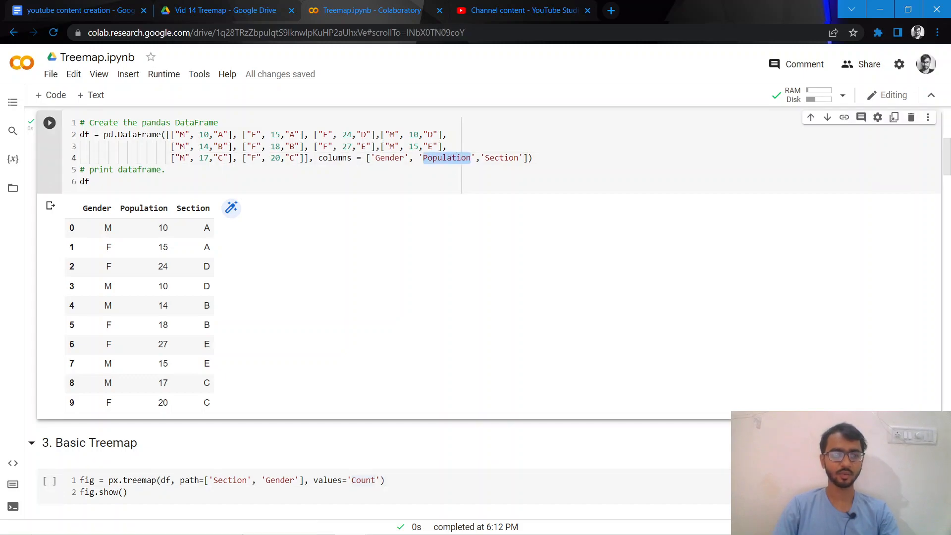
left_click(50, 299)
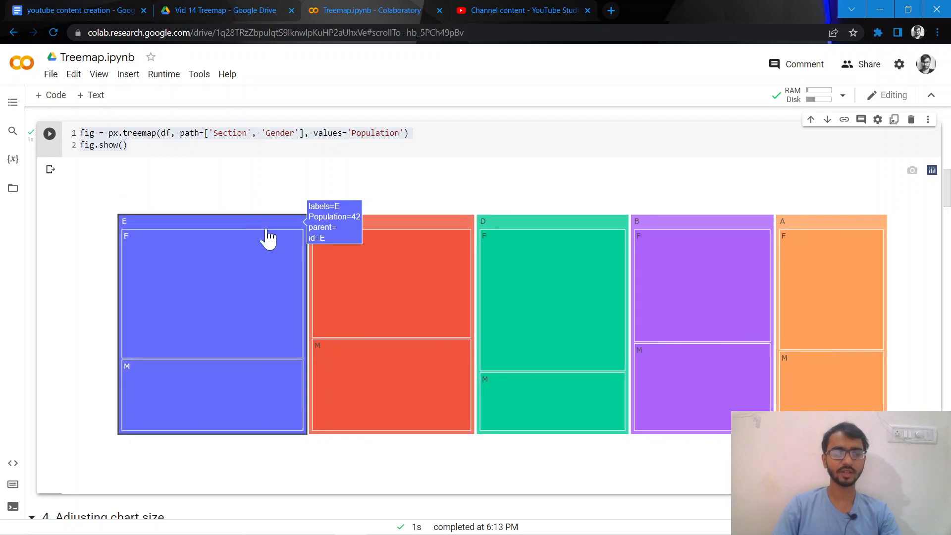
mouse_move(494, 221)
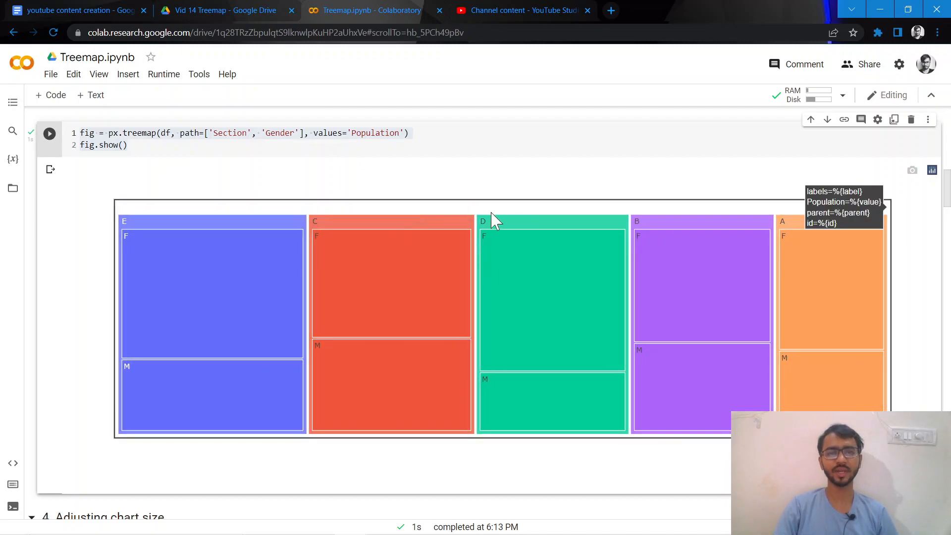
mouse_move(691, 228)
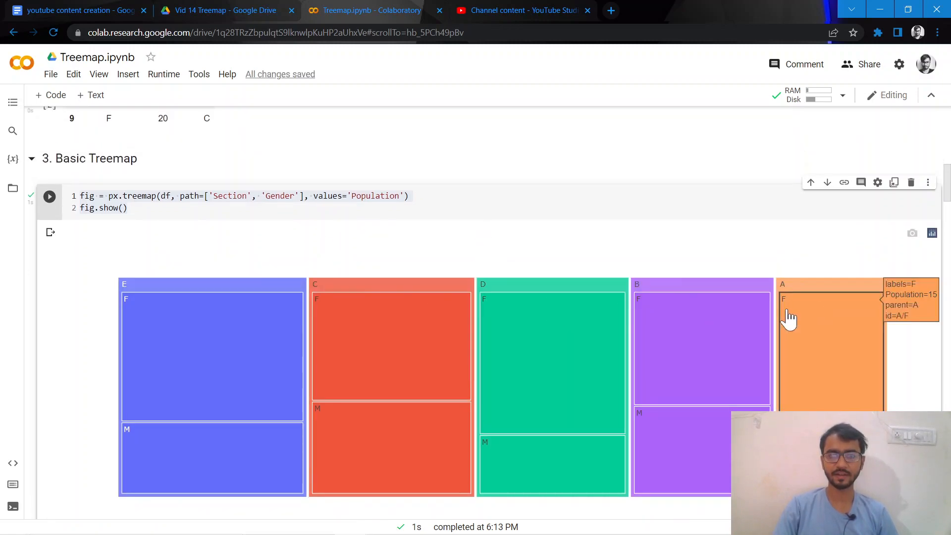
mouse_move(437, 286)
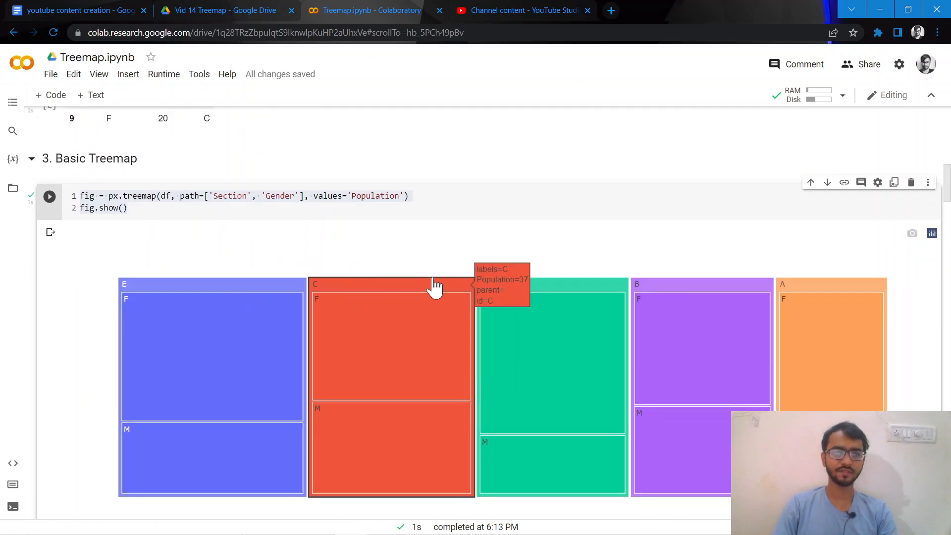
mouse_move(516, 289)
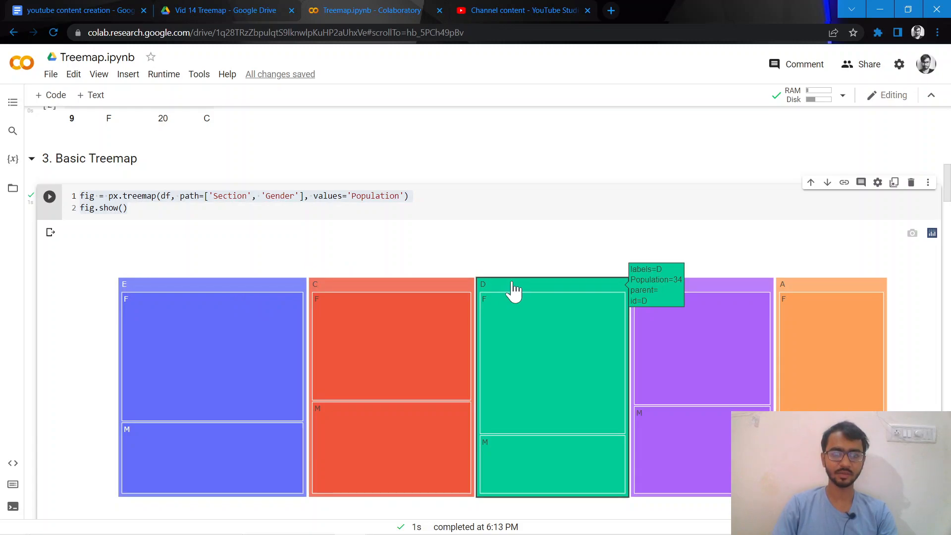
left_click(512, 288)
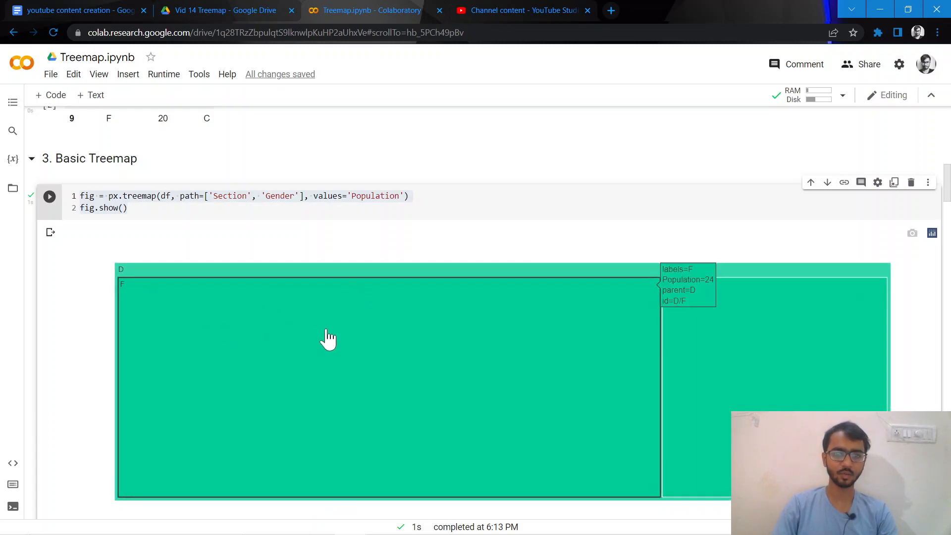
mouse_move(852, 373)
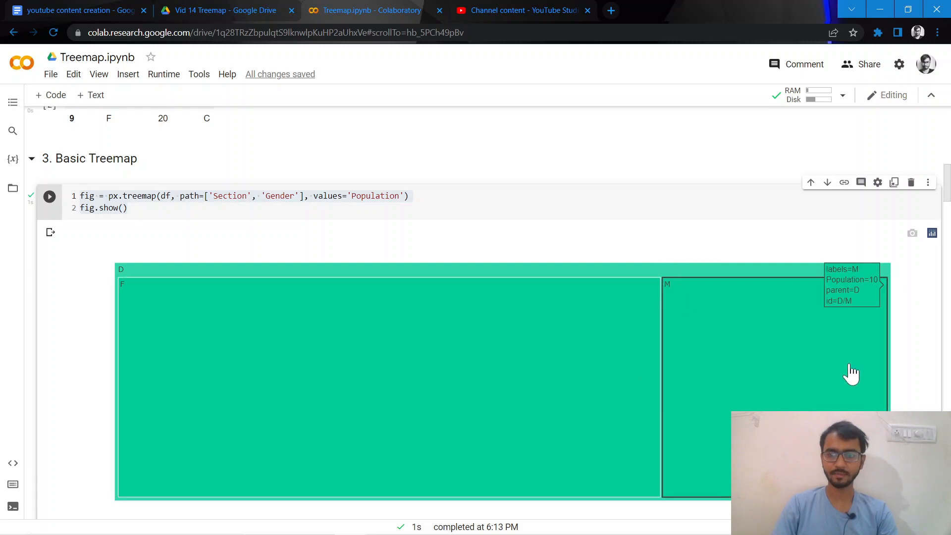
mouse_move(394, 272)
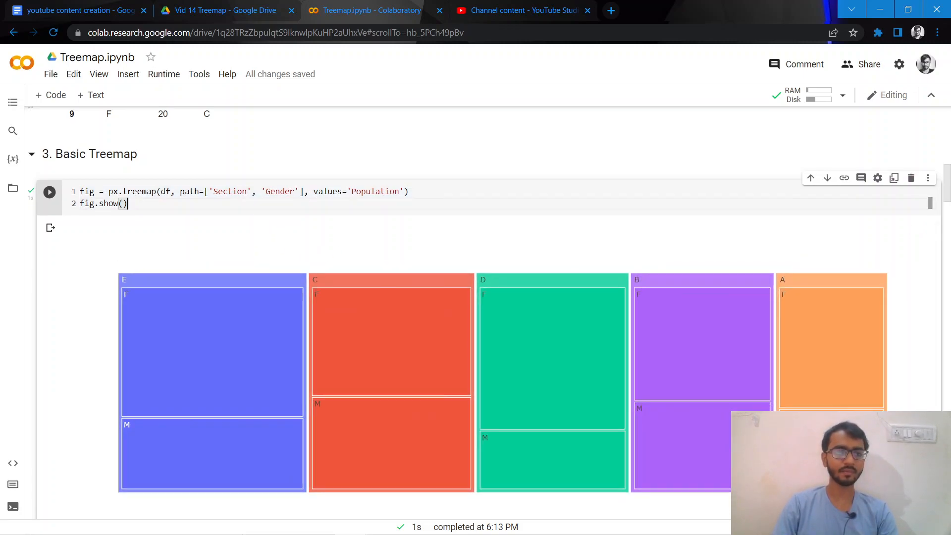
- Scroll to the Adjusting chart size cell and view its compact treemap output
scroll("down", 3)
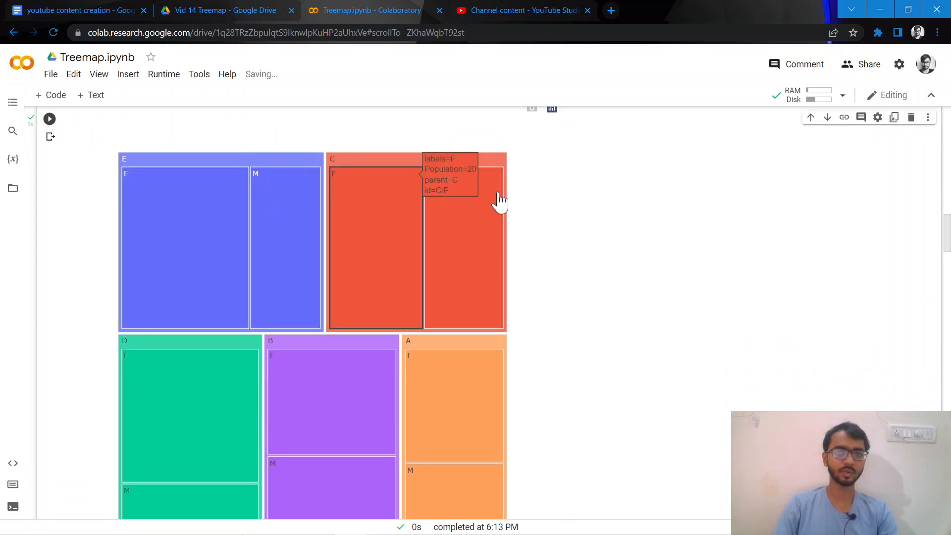
scroll("down", 3)
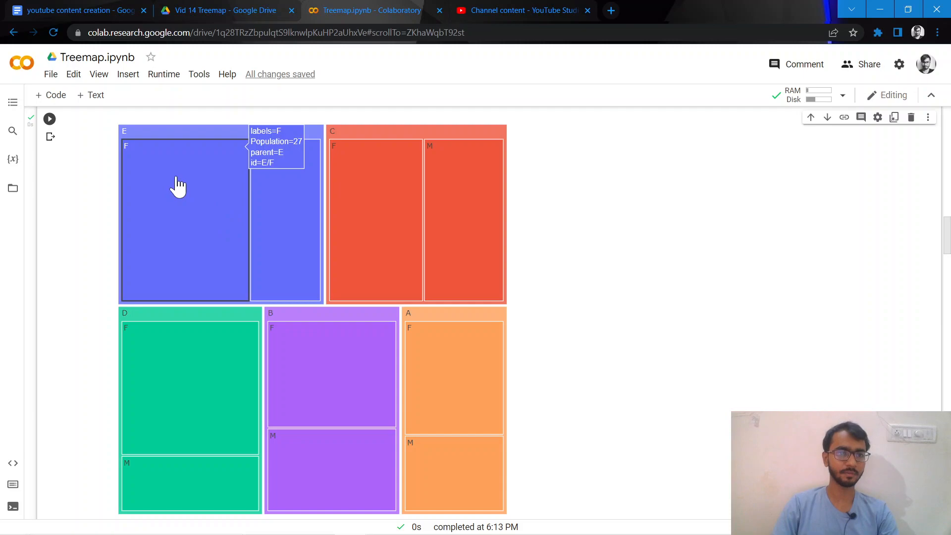
- Change the Add Data Value treemap's values to Population and rerun it
scroll("down", 3)
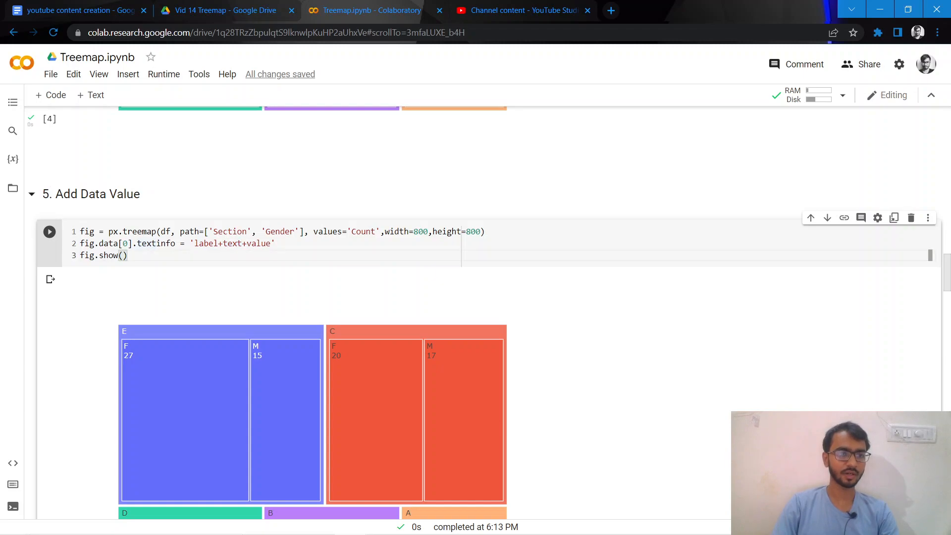
double_click(232, 243)
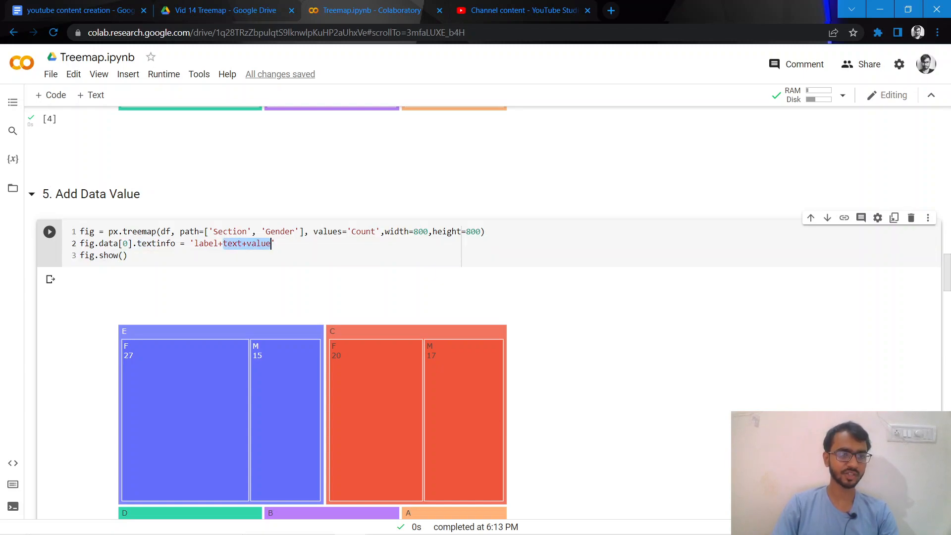
mouse_move(133, 367)
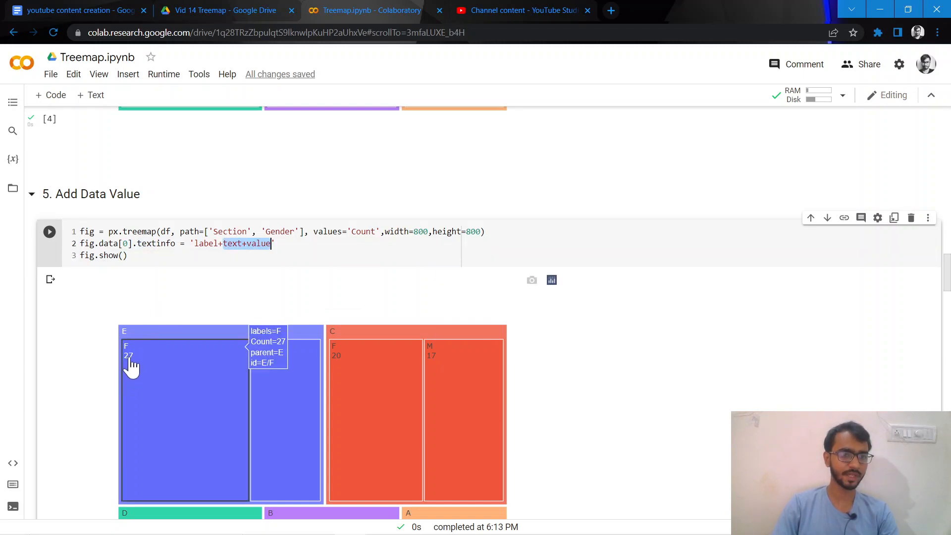
mouse_move(370, 282)
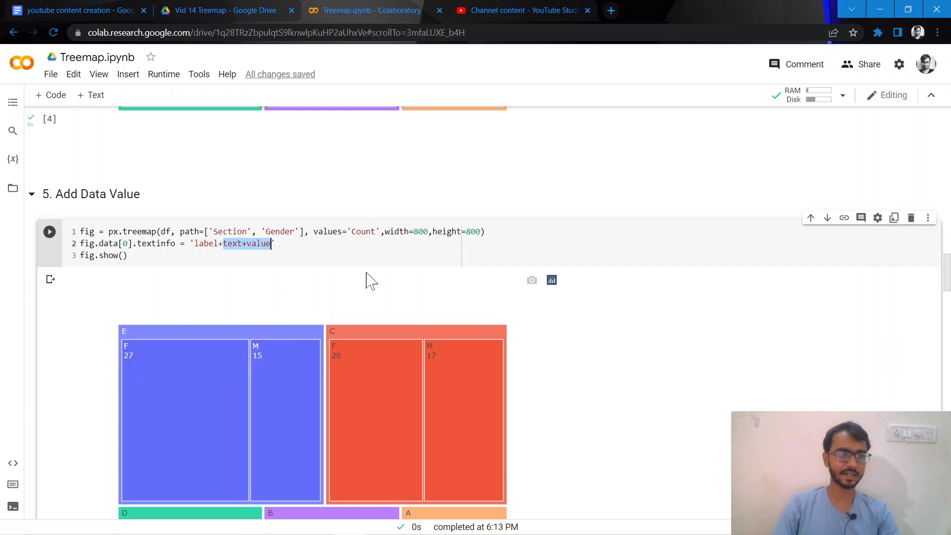
type("Population")
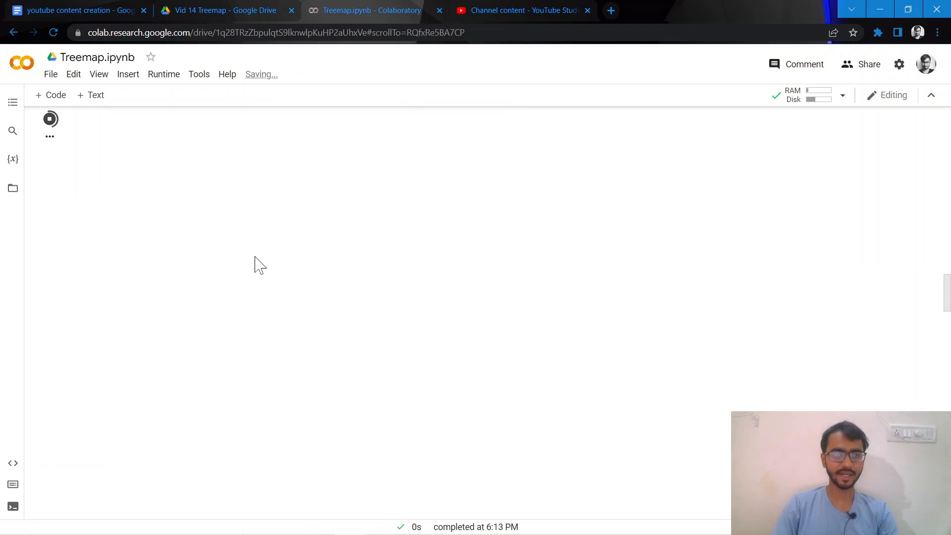
left_click(50, 124)
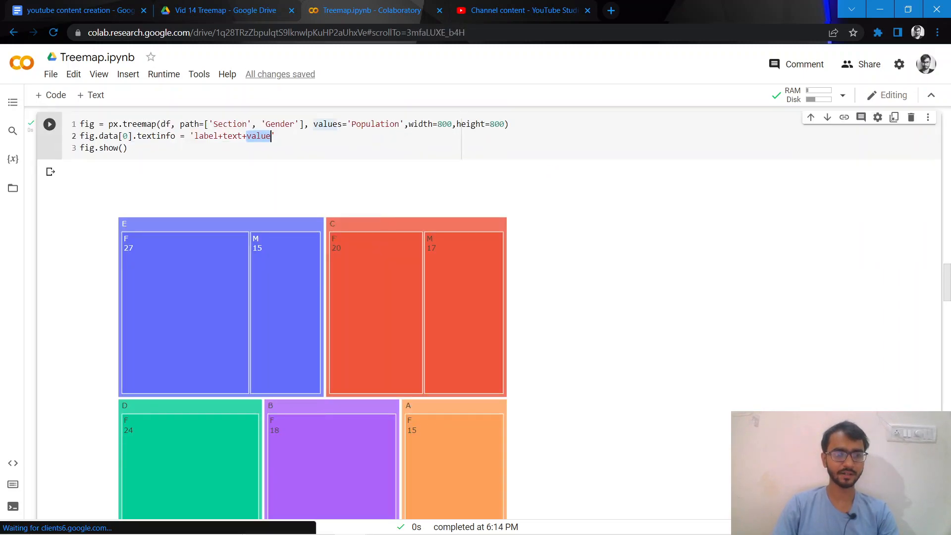
mouse_move(130, 254)
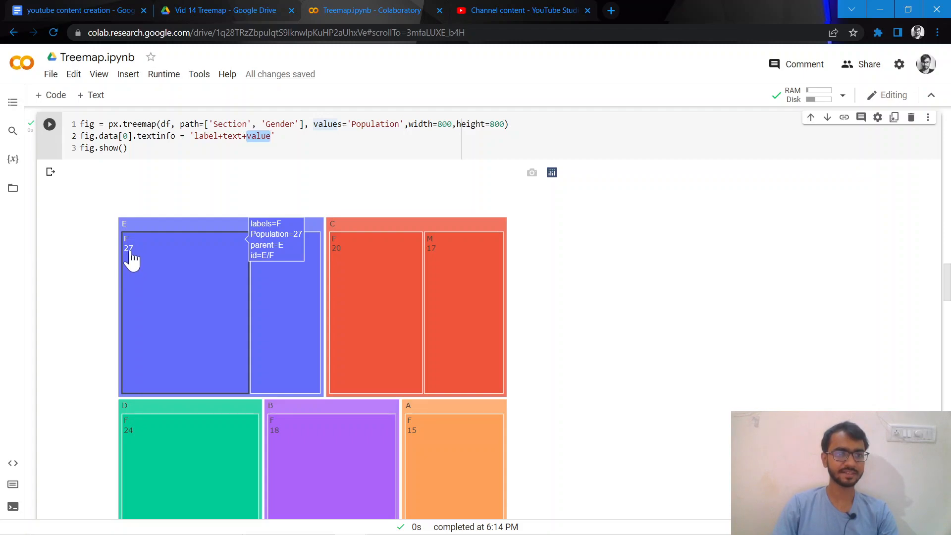
mouse_move(445, 270)
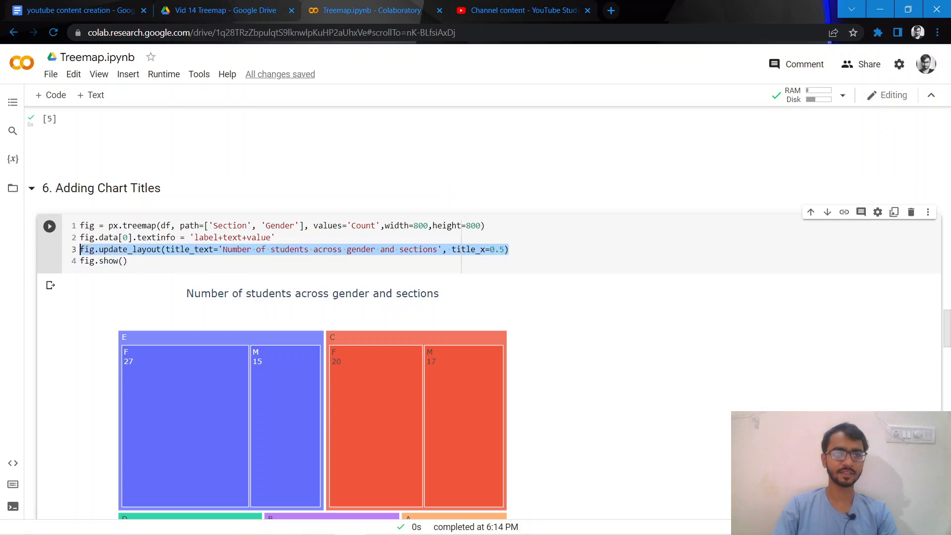
- Set values to Population in the Adding Chart Titles cell and rerun it
type("Population")
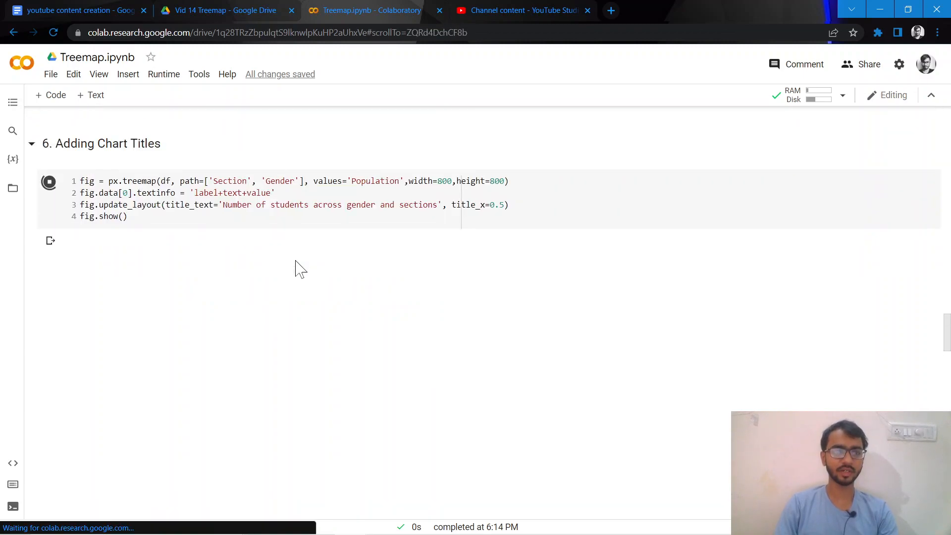
left_click(49, 182)
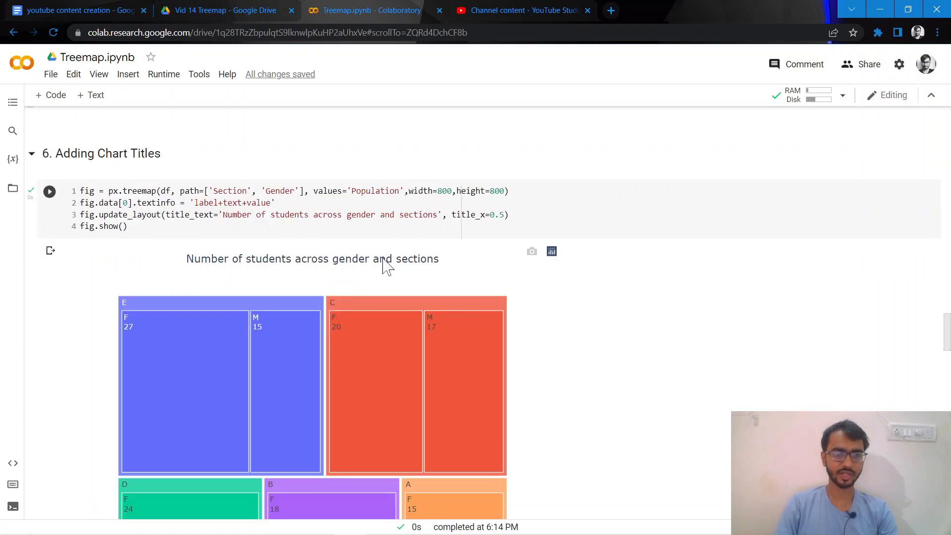
scroll("down", 3)
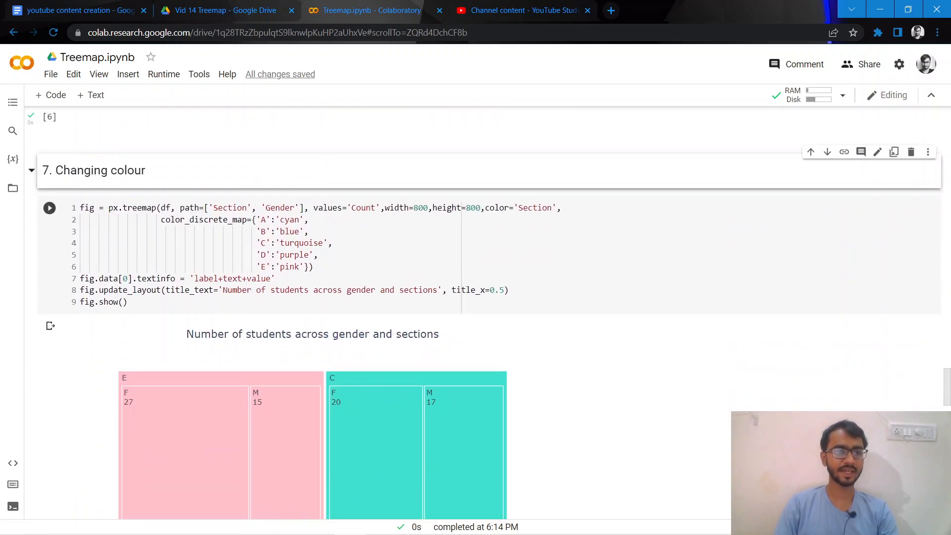
- Replace Count with Population in the Changing colour cell, rerun, and review the output
double_click(362, 208)
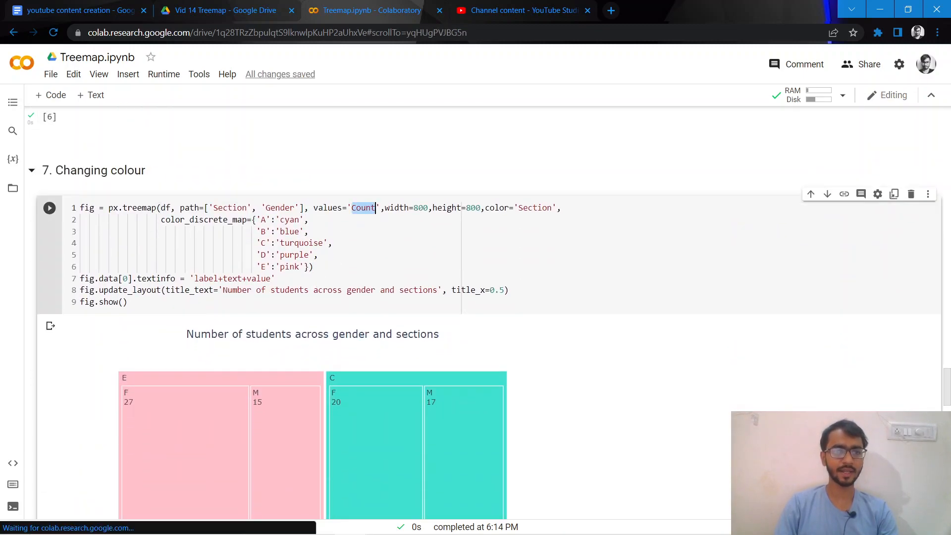
type("Population")
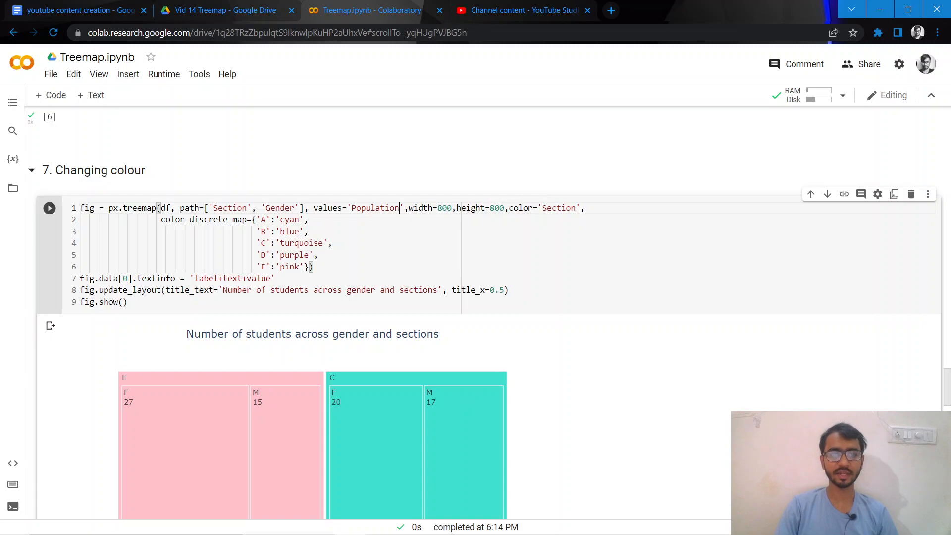
double_click(543, 208)
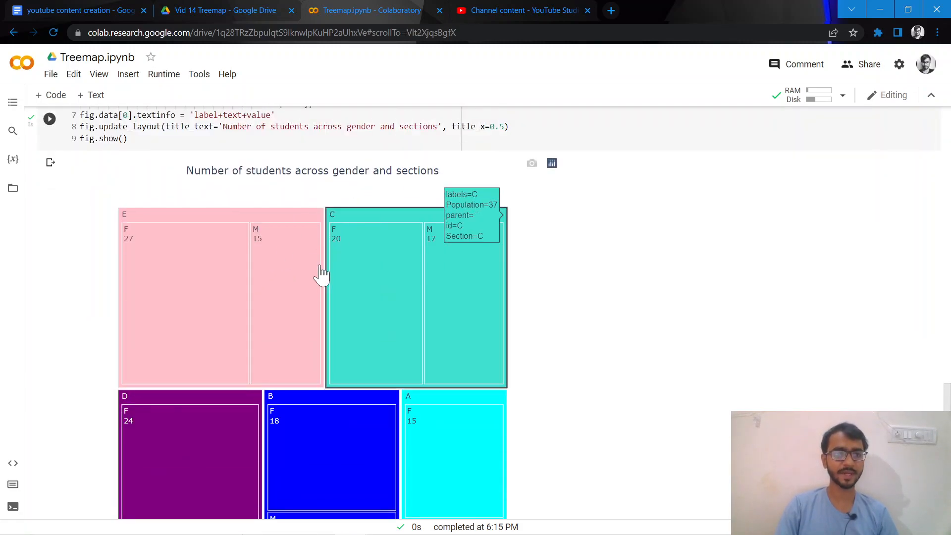
scroll("down", 3)
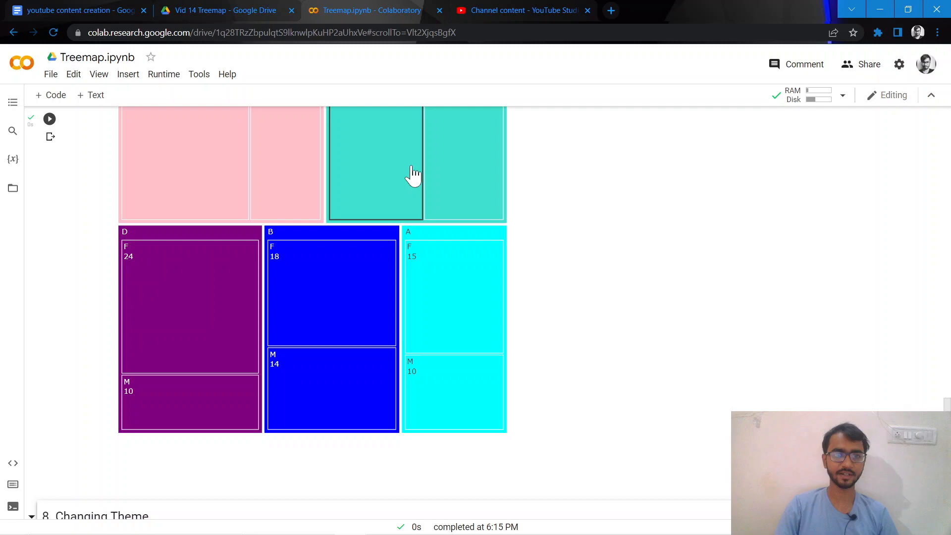
scroll("up", 3)
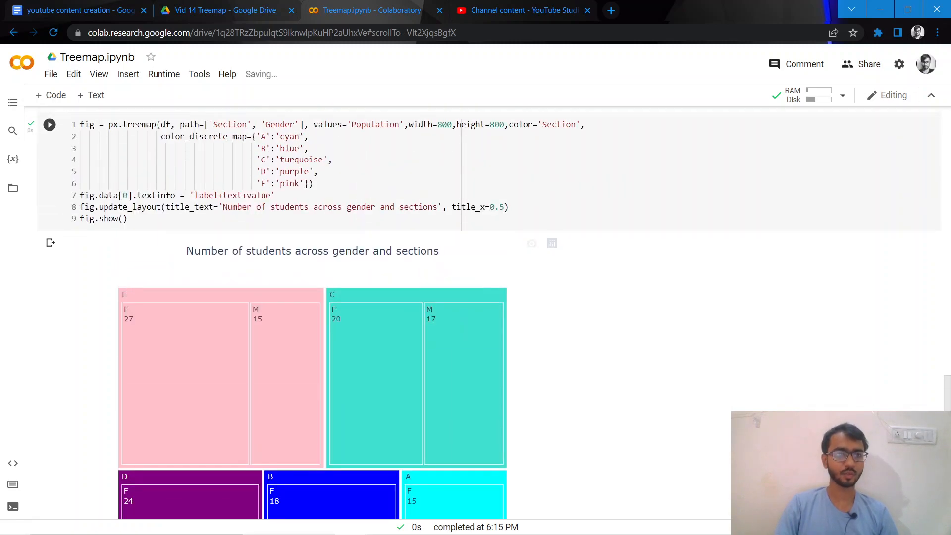
scroll("down", 3)
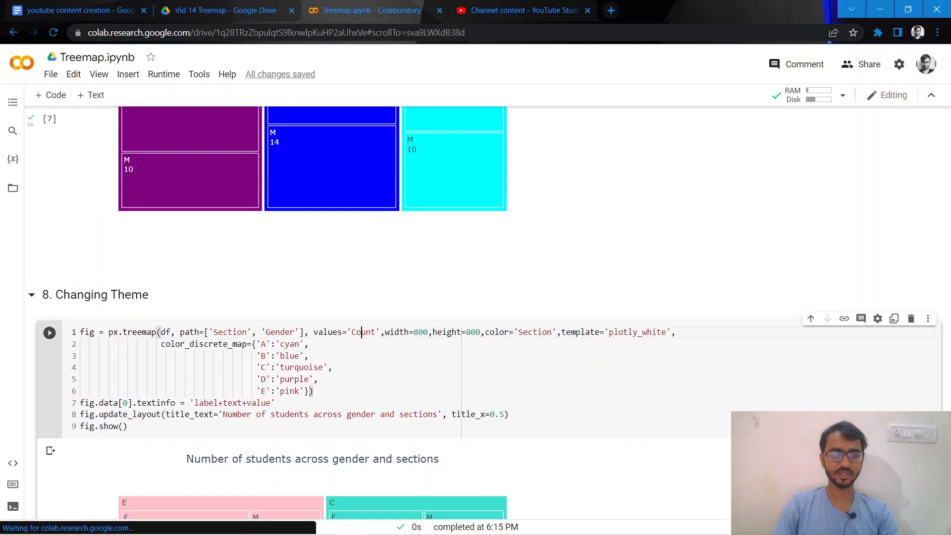
- Replace Count with Population in the Changing Theme cell and start rerunning it
type("Population")
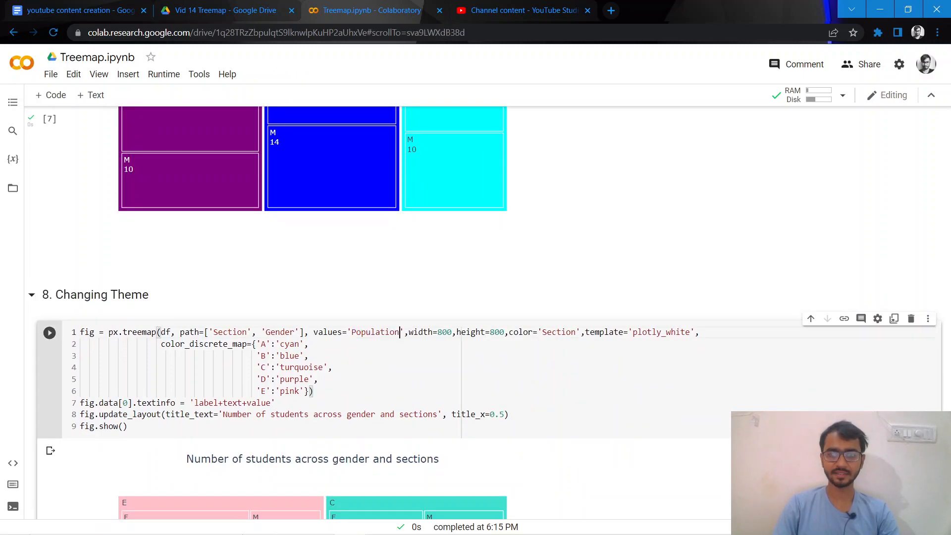
double_click(639, 332)
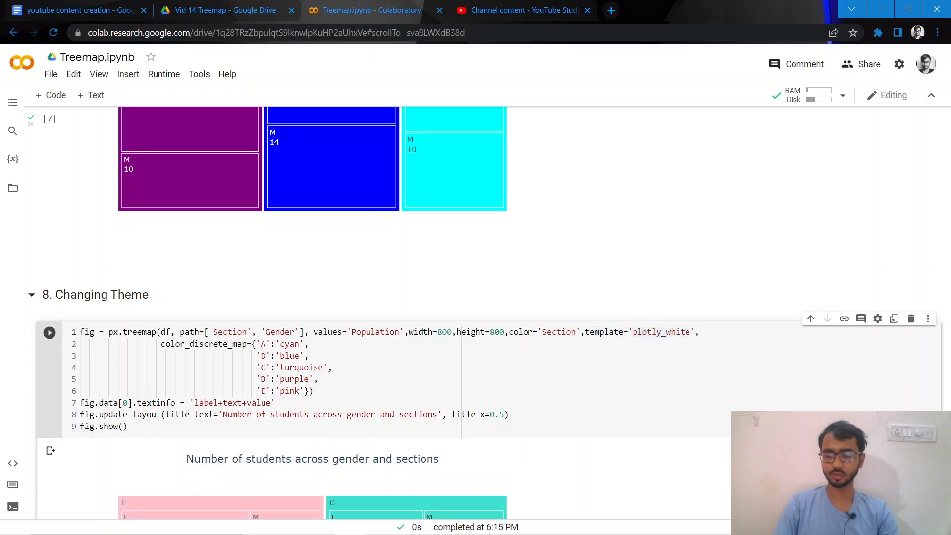
double_click(660, 332)
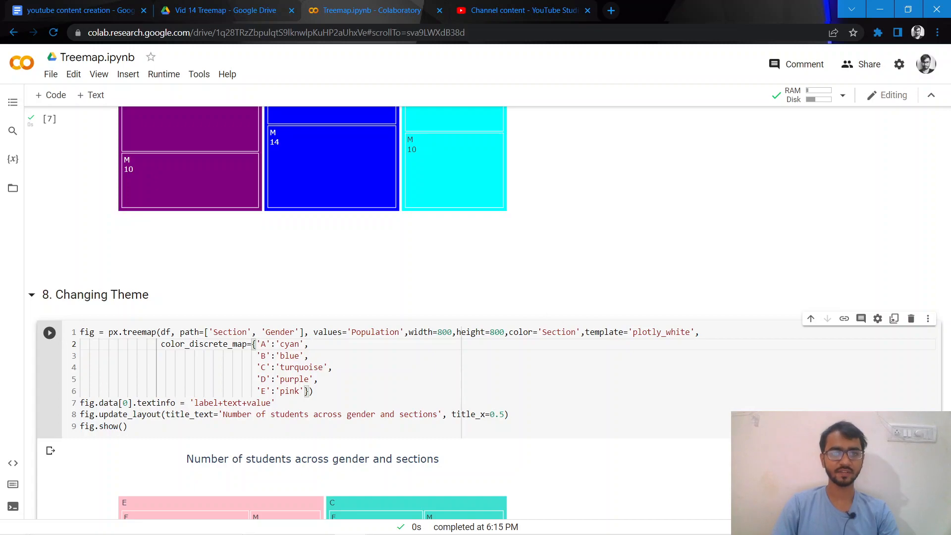
left_click(124, 426)
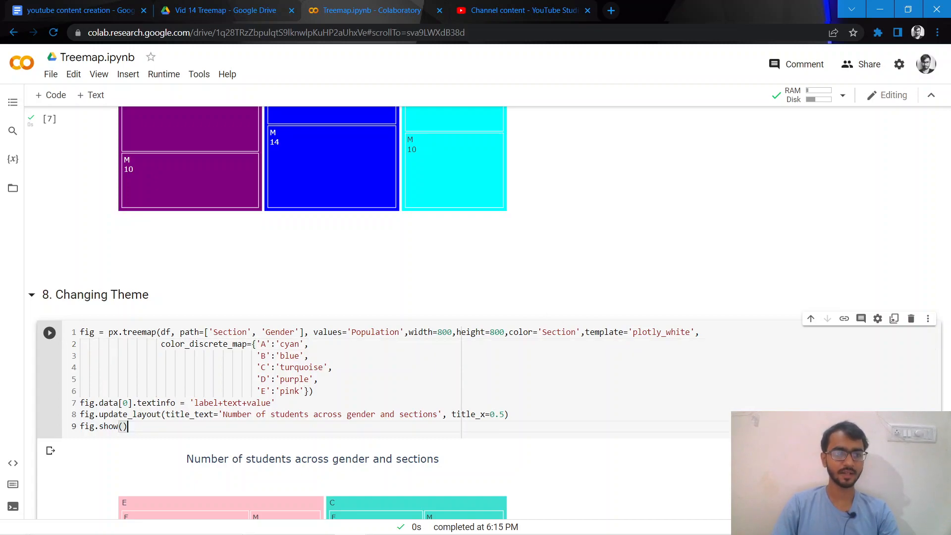
scroll("down", 3)
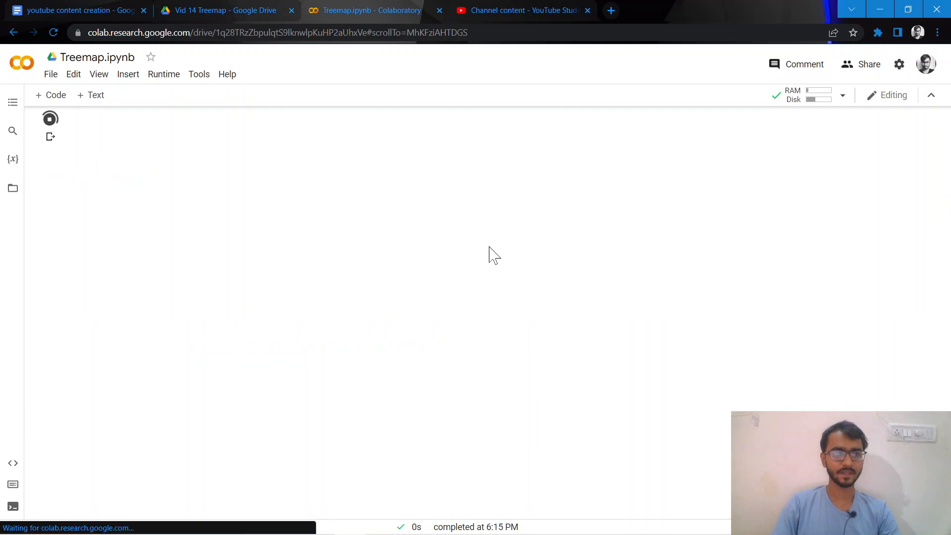
- Review the redrawn plotly_white themed, Population-sized treemap output
left_click(49, 119)
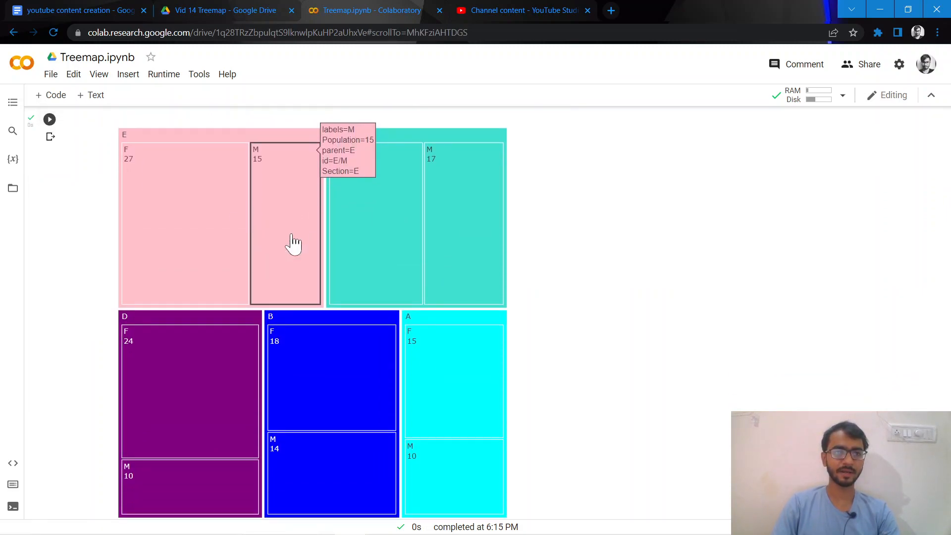
scroll("up", 3)
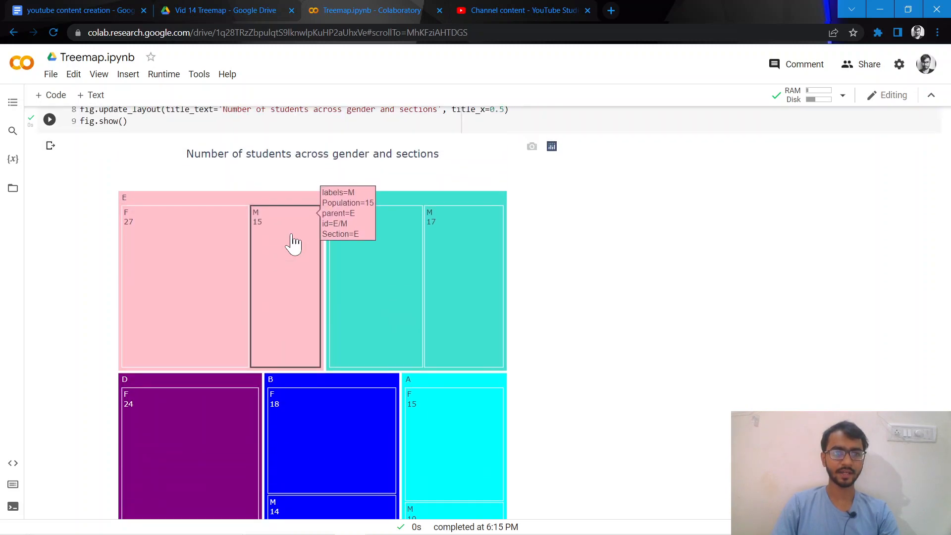
scroll("down", 3)
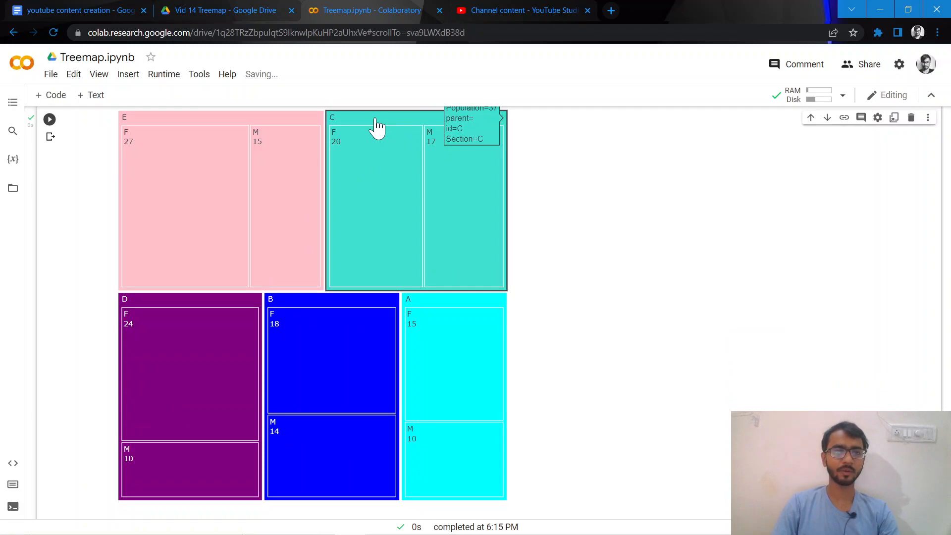
left_click(376, 121)
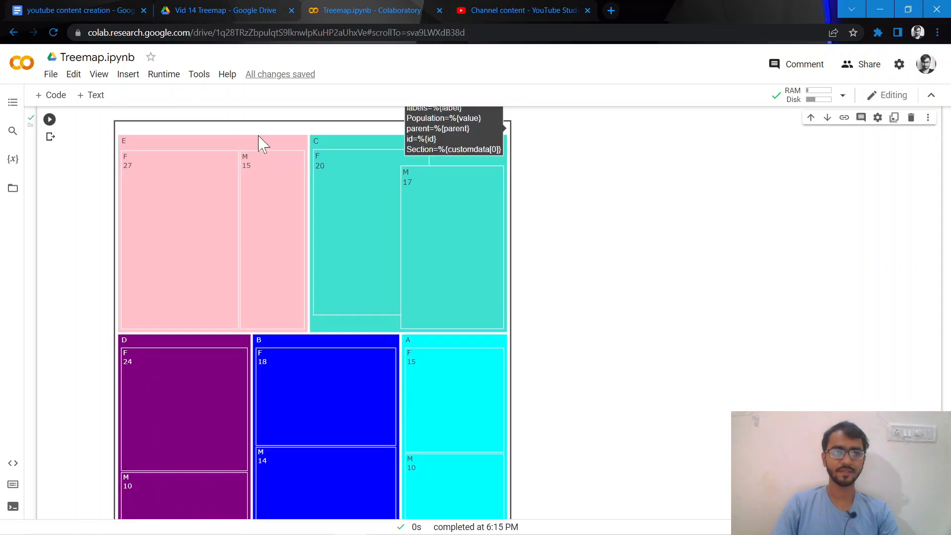
scroll("down", 3)
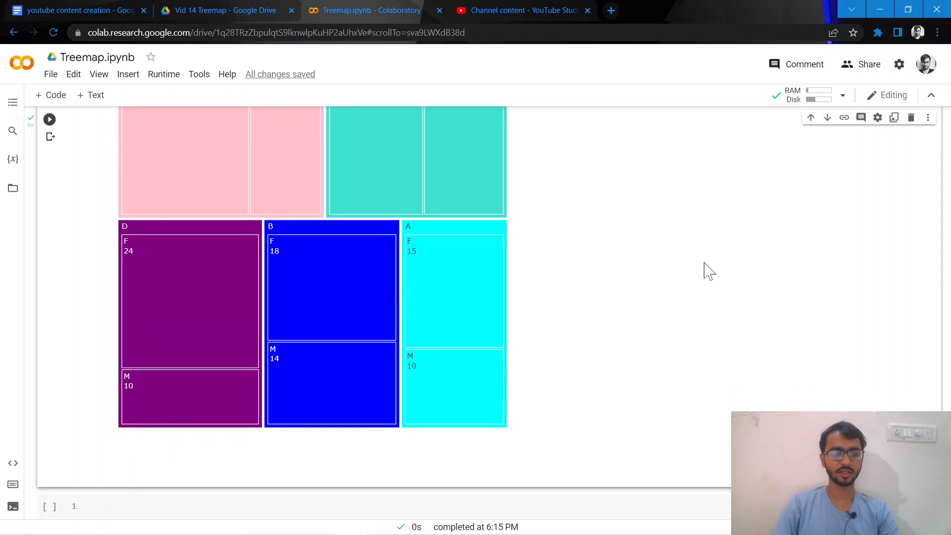